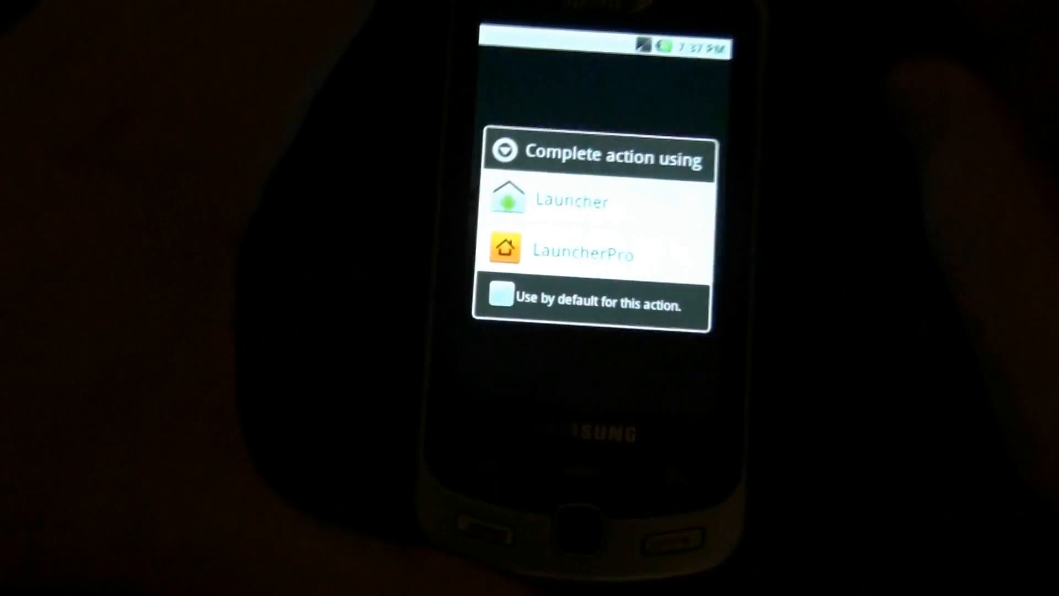
Pick the stock Launcher instead of LauncherPro as the home app.
left_click(581, 253)
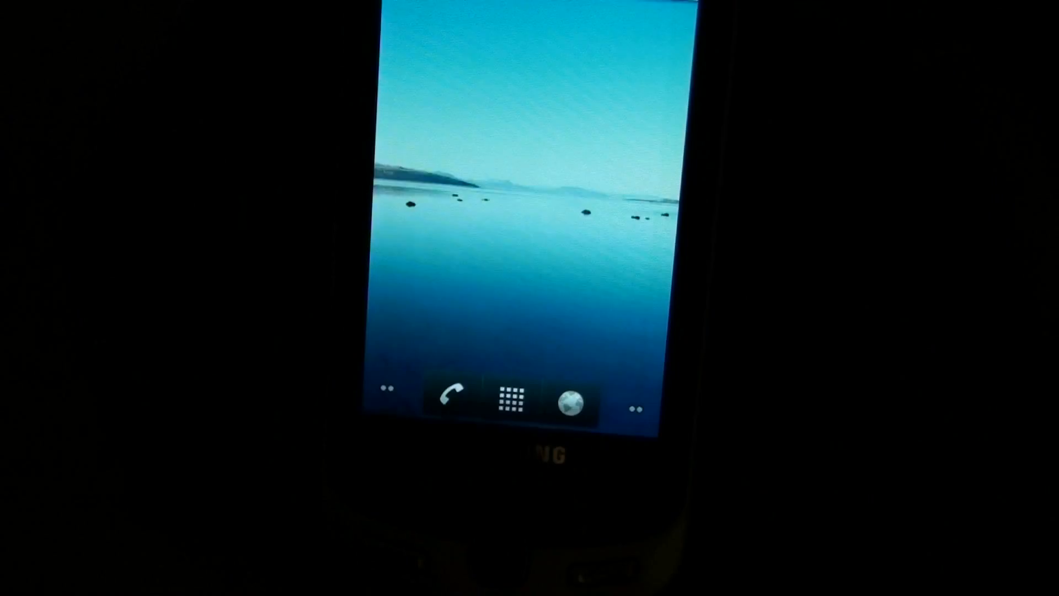